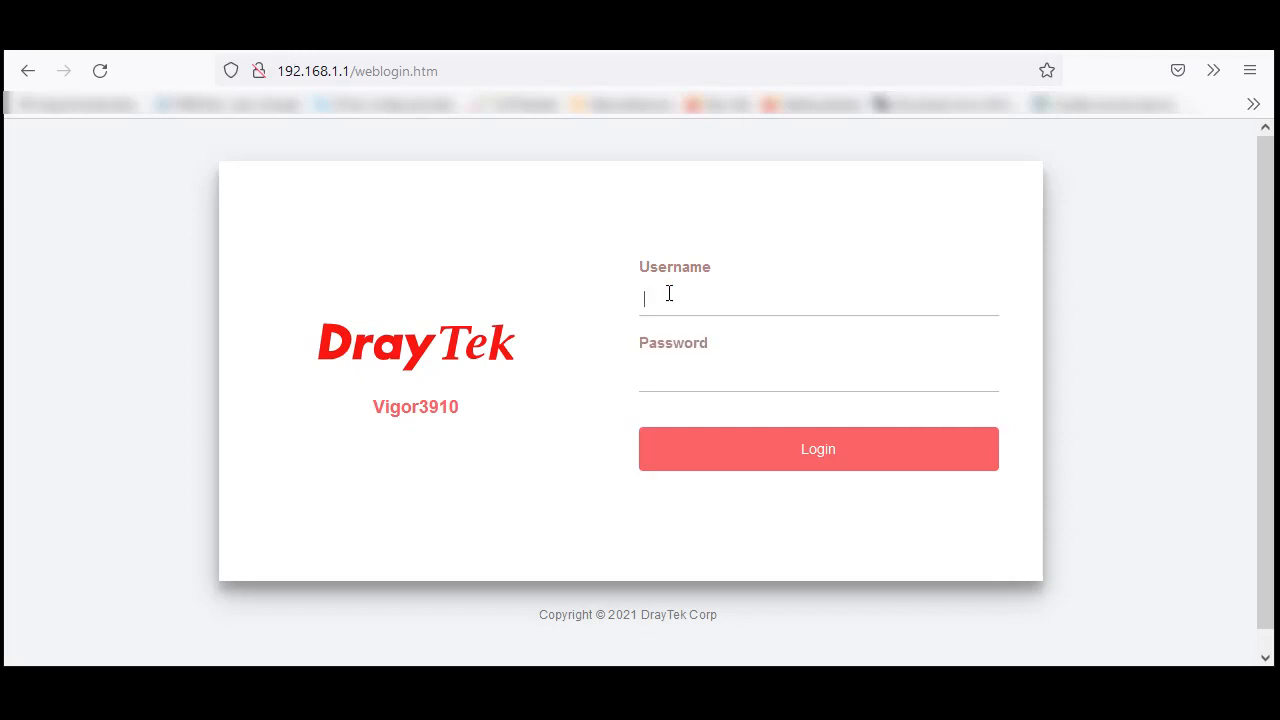
Log in as admin and dismiss the default-password warning to reach the Dashboard.
text(admin)
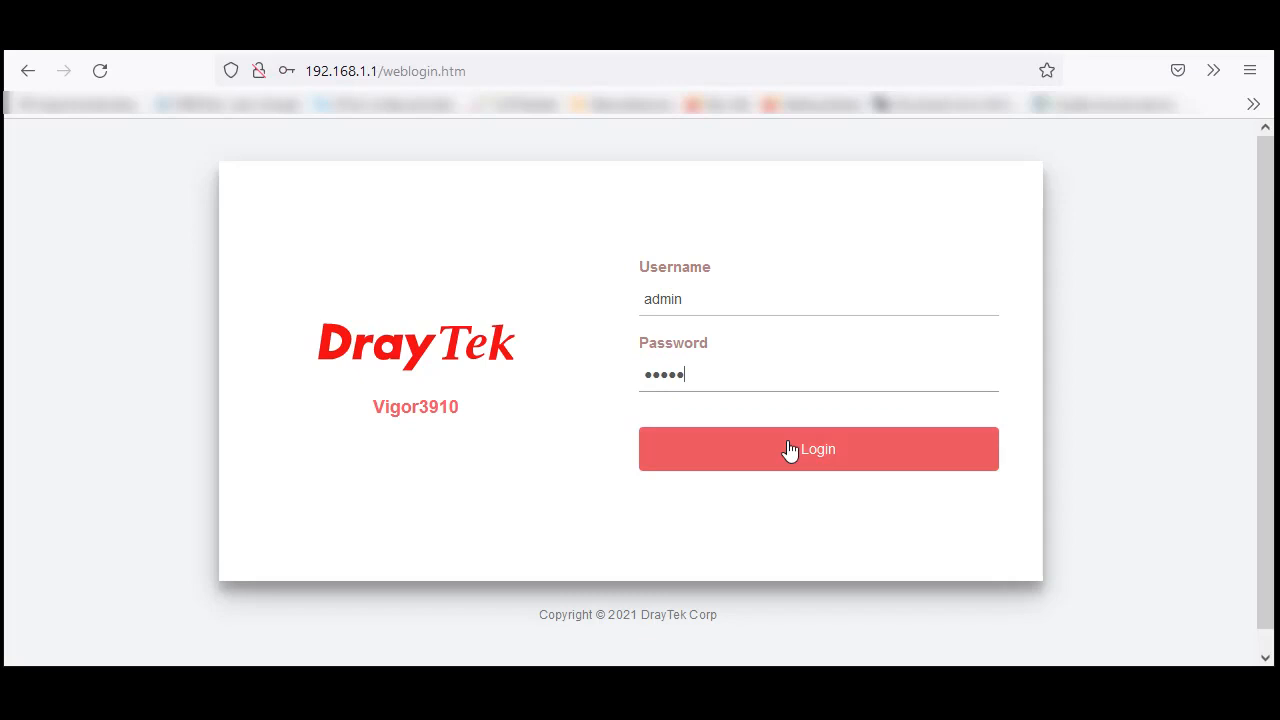
click(818, 448)
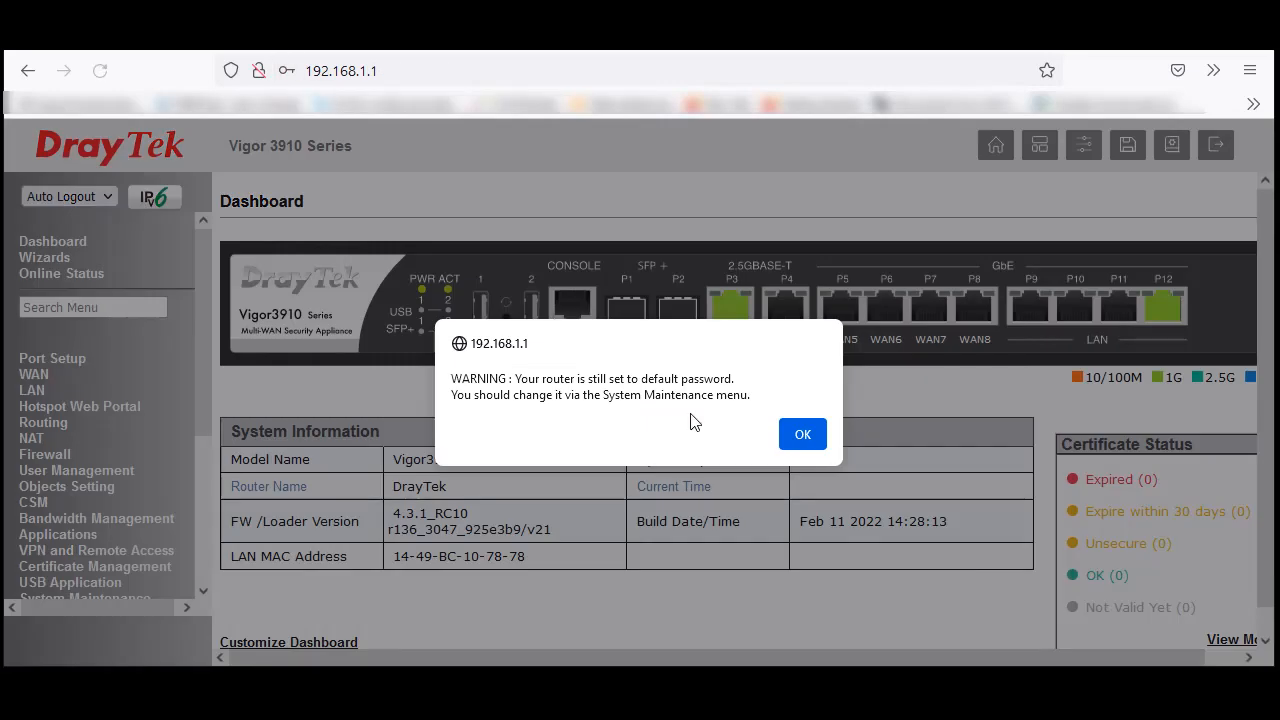
click(802, 434)
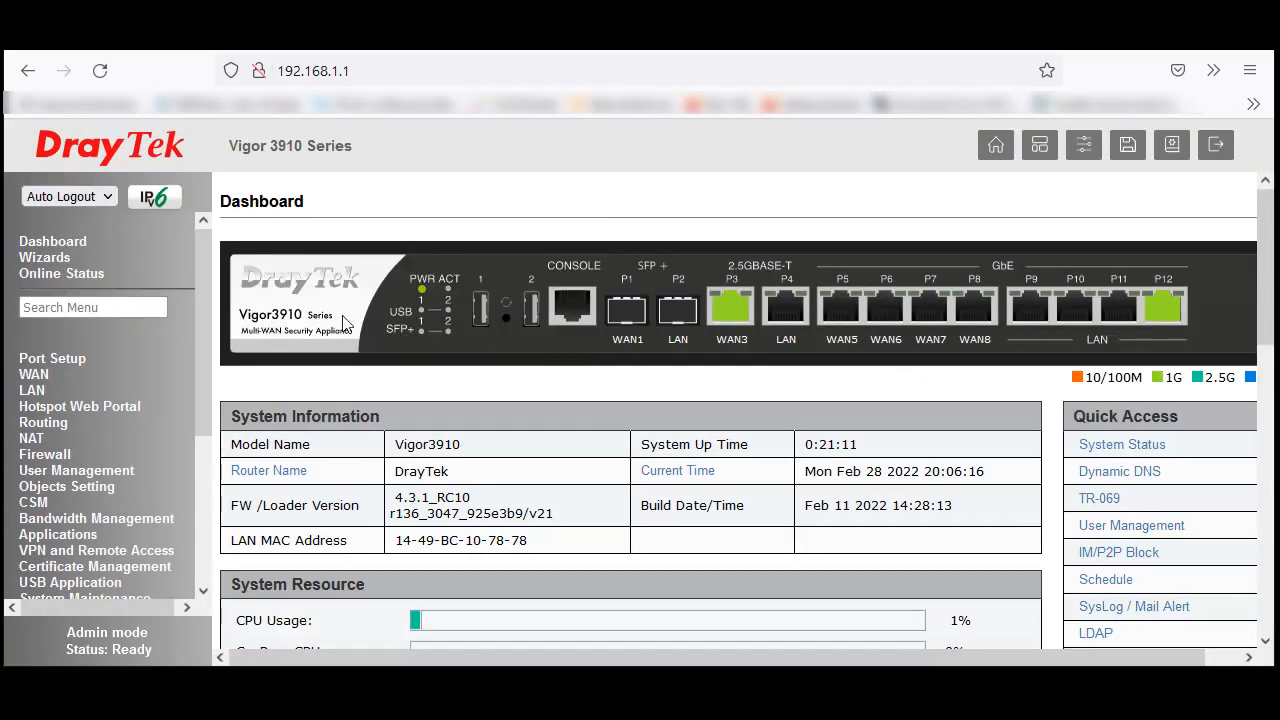
Navigate to System Maintenance >> Reboot System from the left menu.
scroll(down, 3)
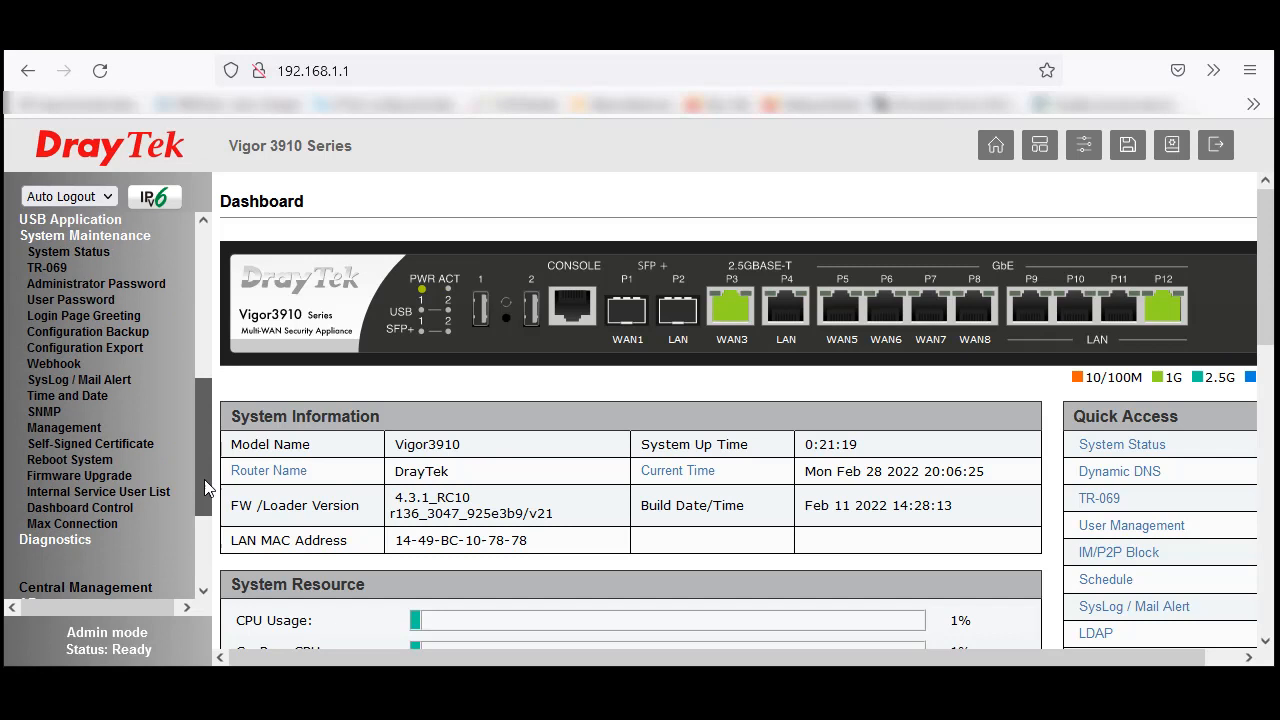
mouse_move(84, 482)
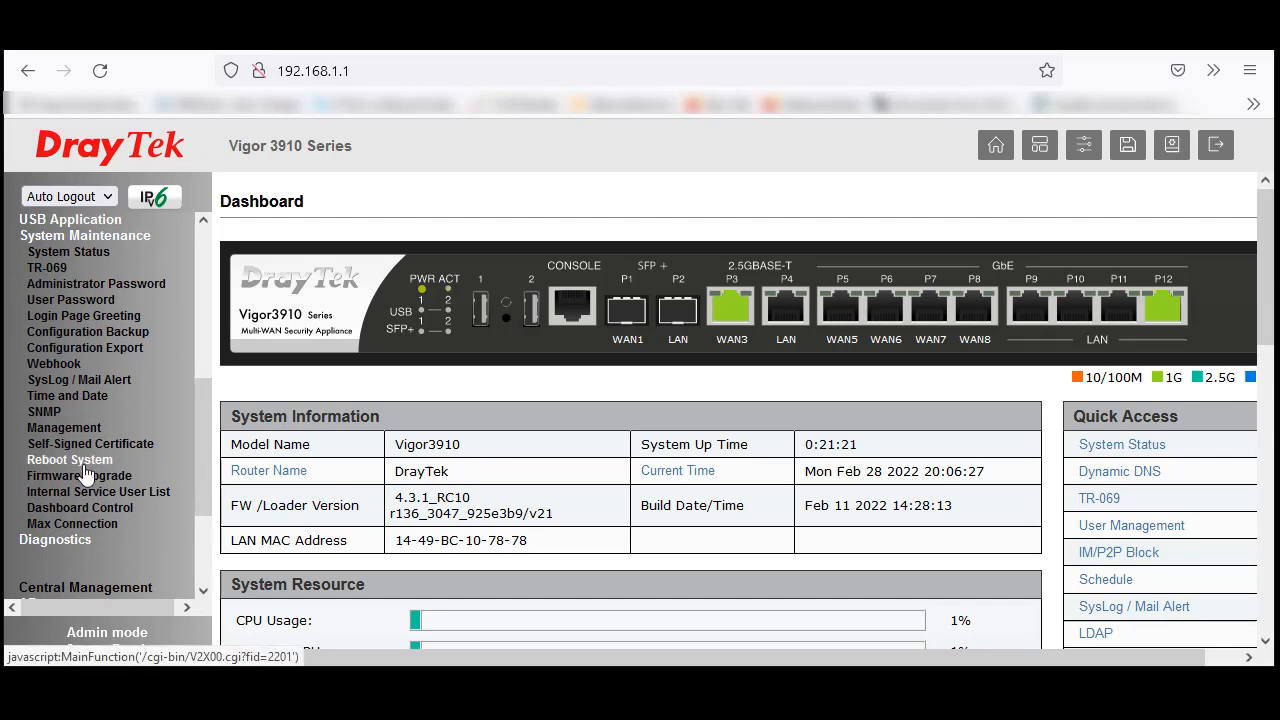
click(68, 458)
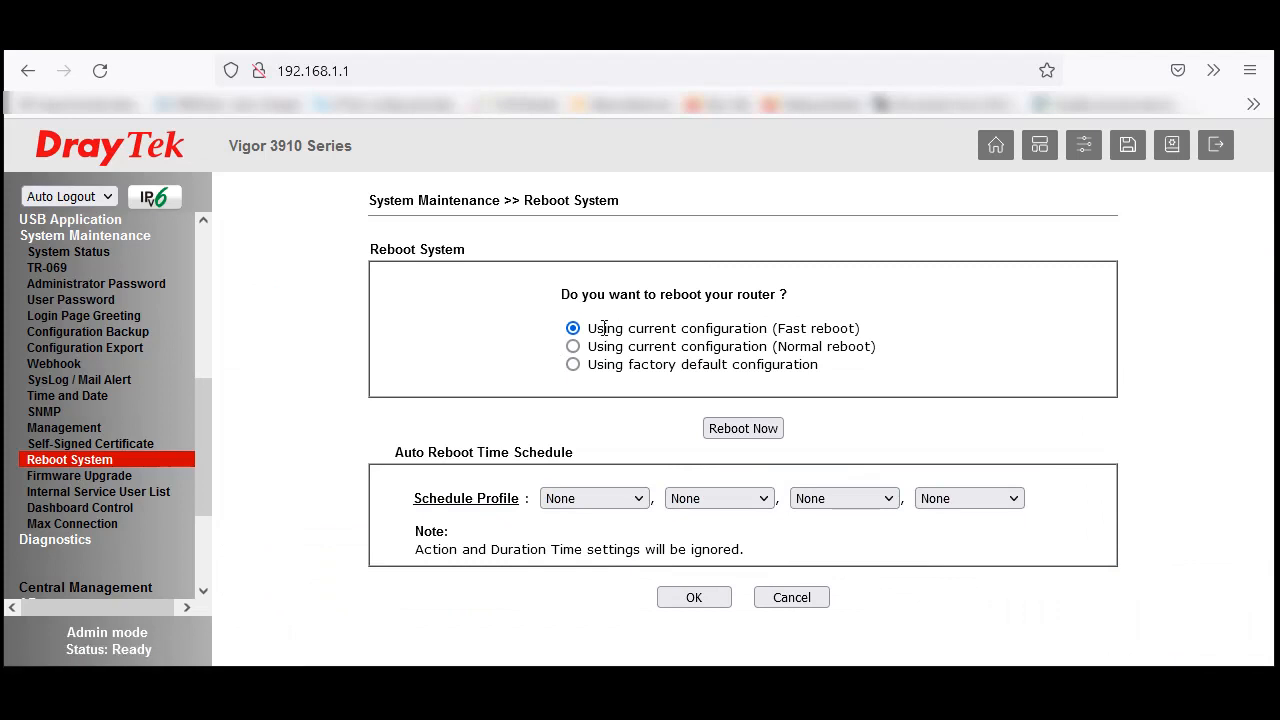
Reboot the router using the factory default configuration option.
drag(580, 294, 740, 294)
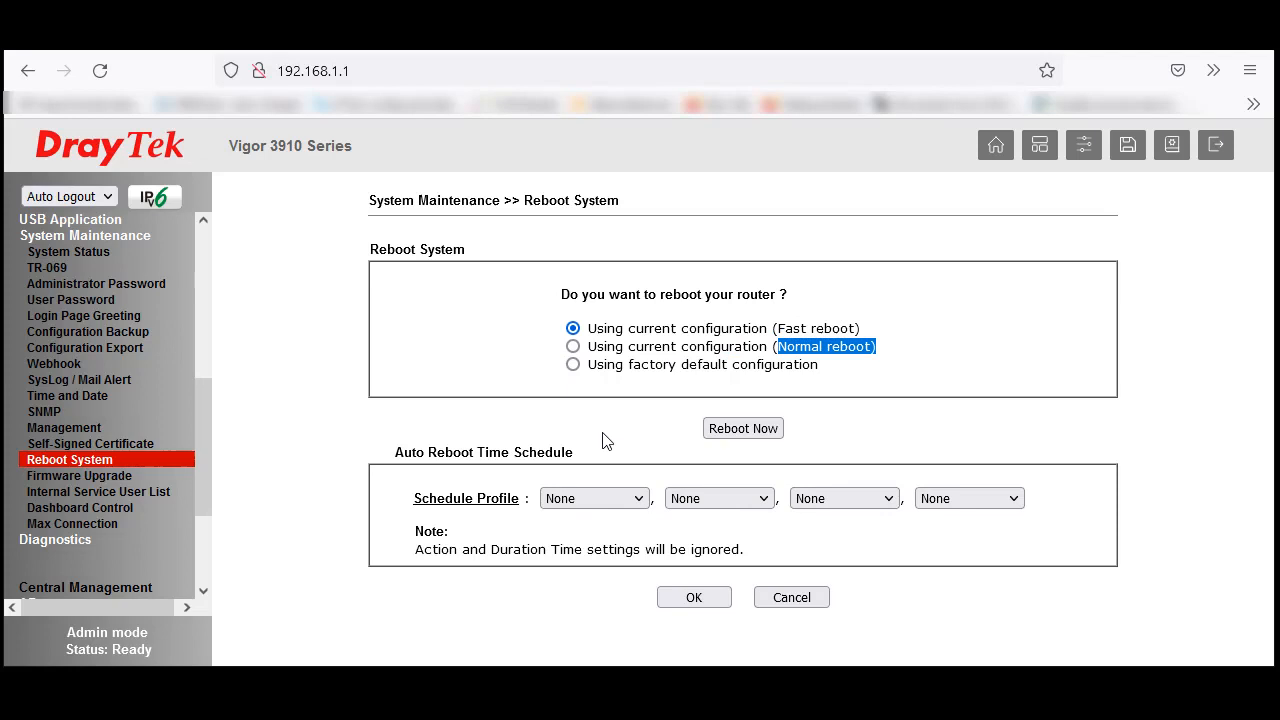
mouse_move(750, 392)
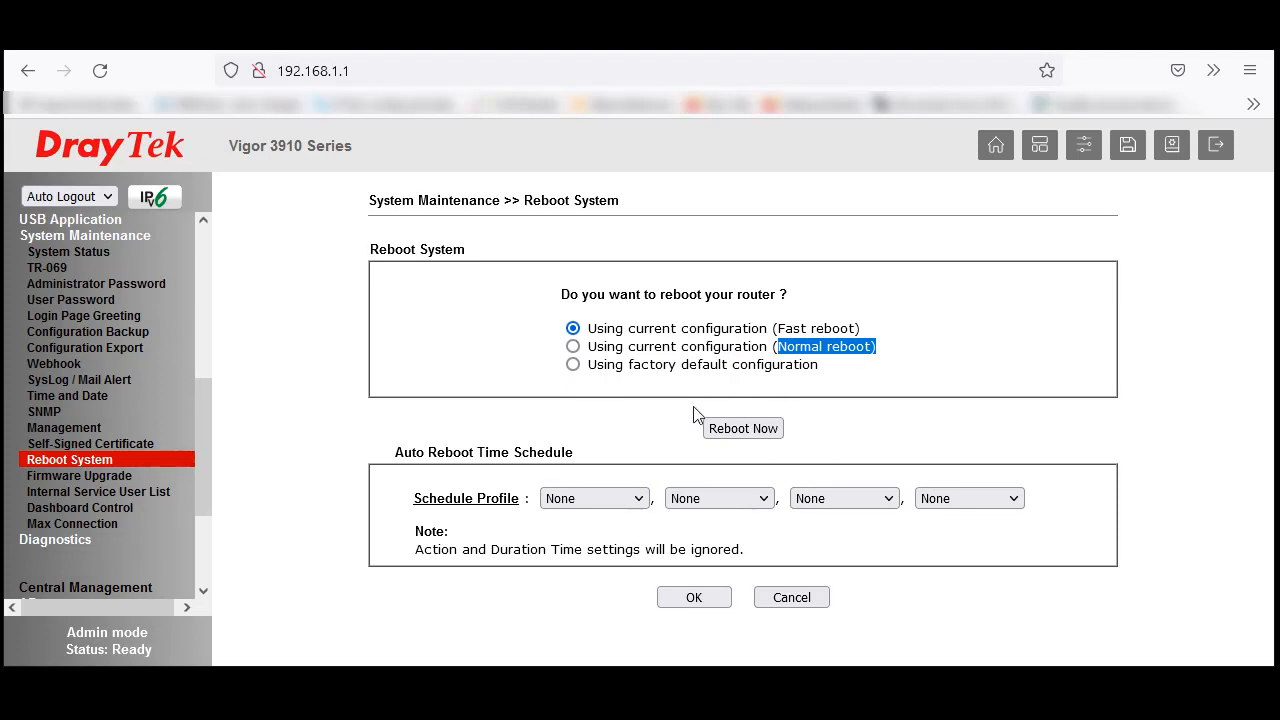
mouse_move(582, 388)
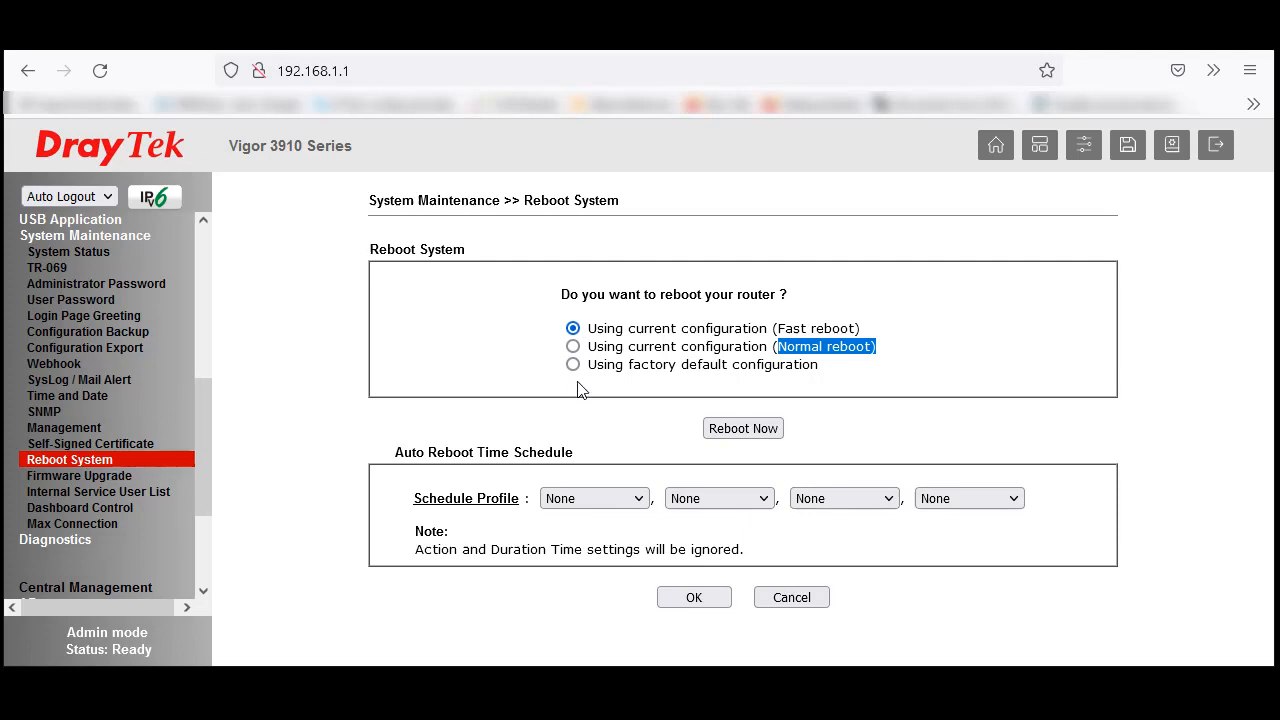
mouse_move(572, 370)
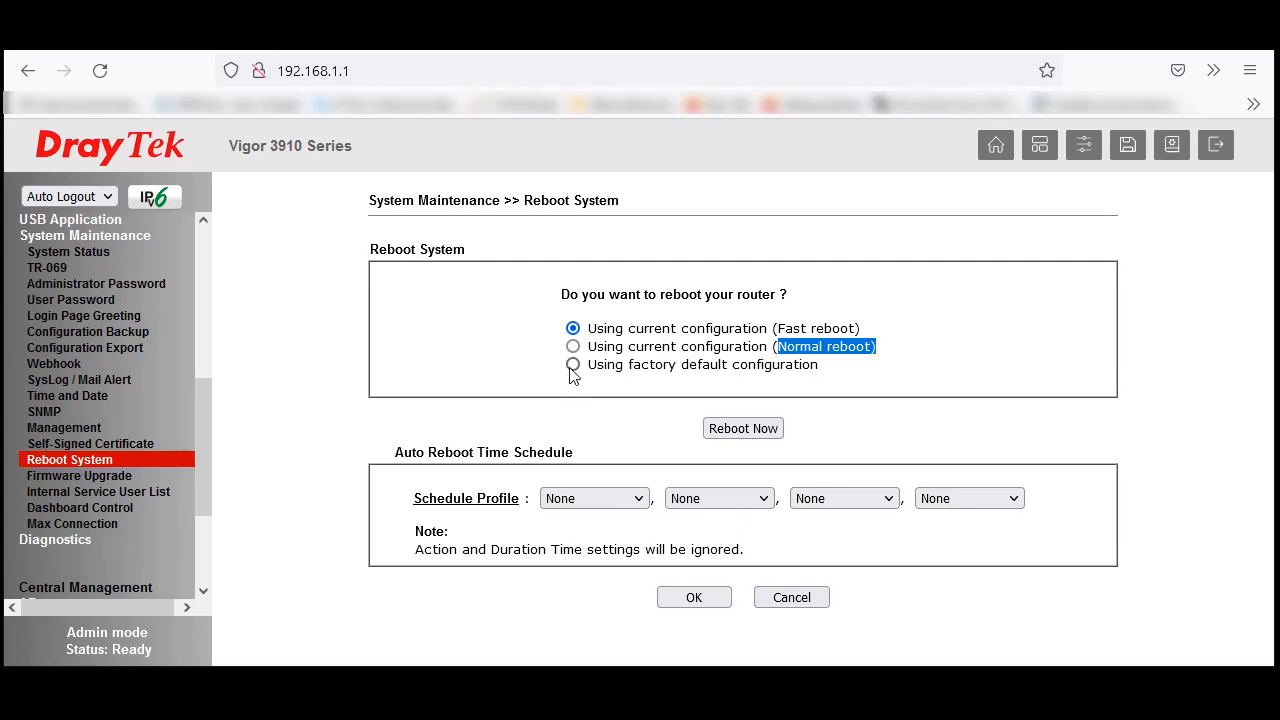
click(572, 364)
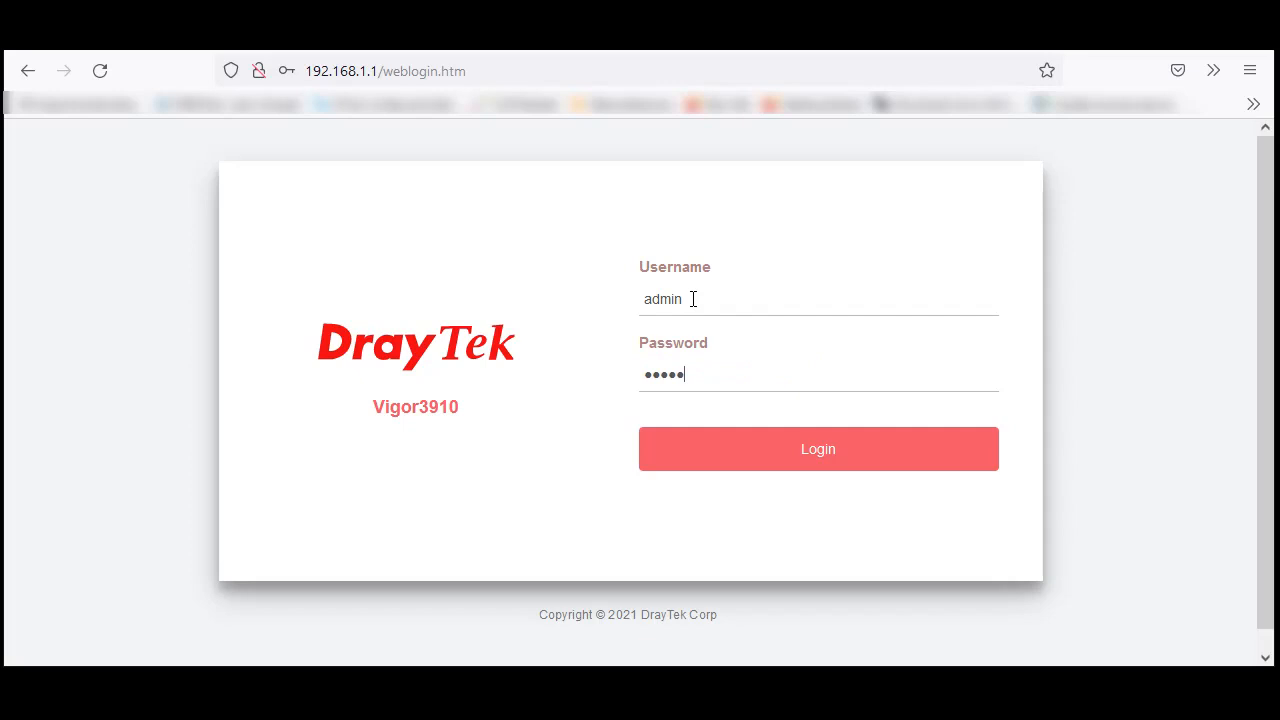
Log back in as admin so the Dashboard shows uptime restarted at seconds.
click(818, 448)
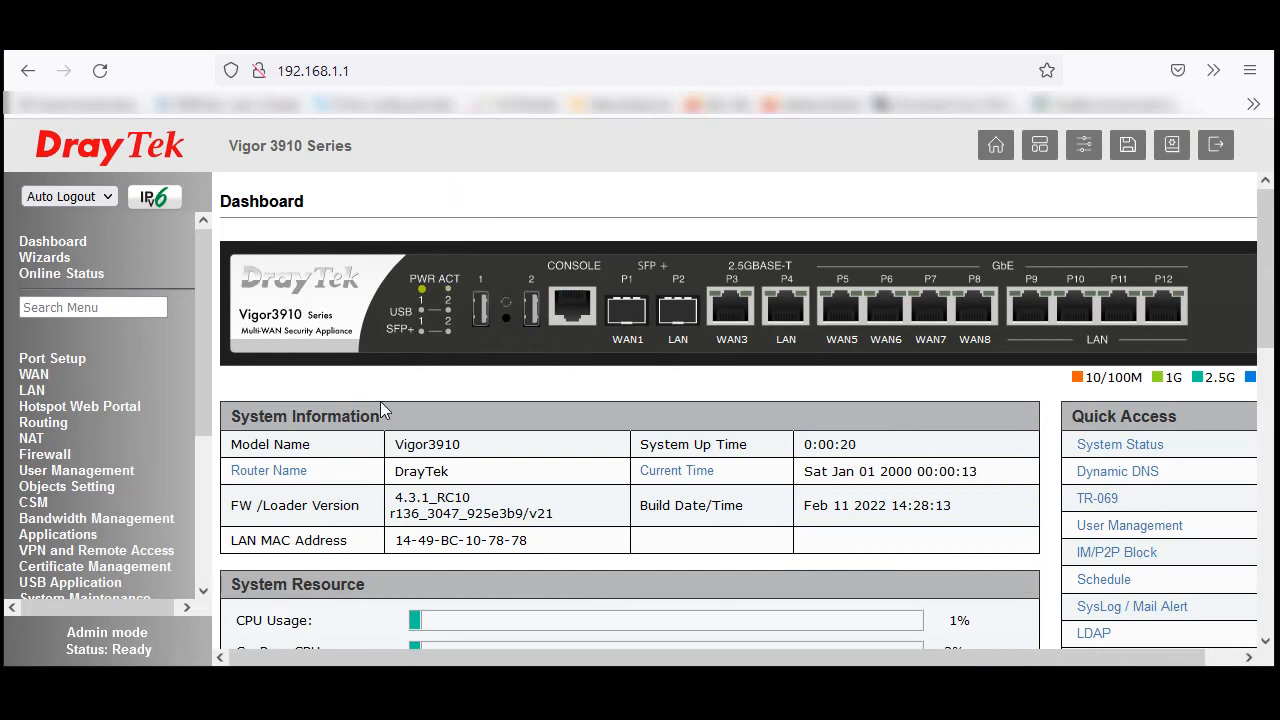
mouse_move(260, 400)
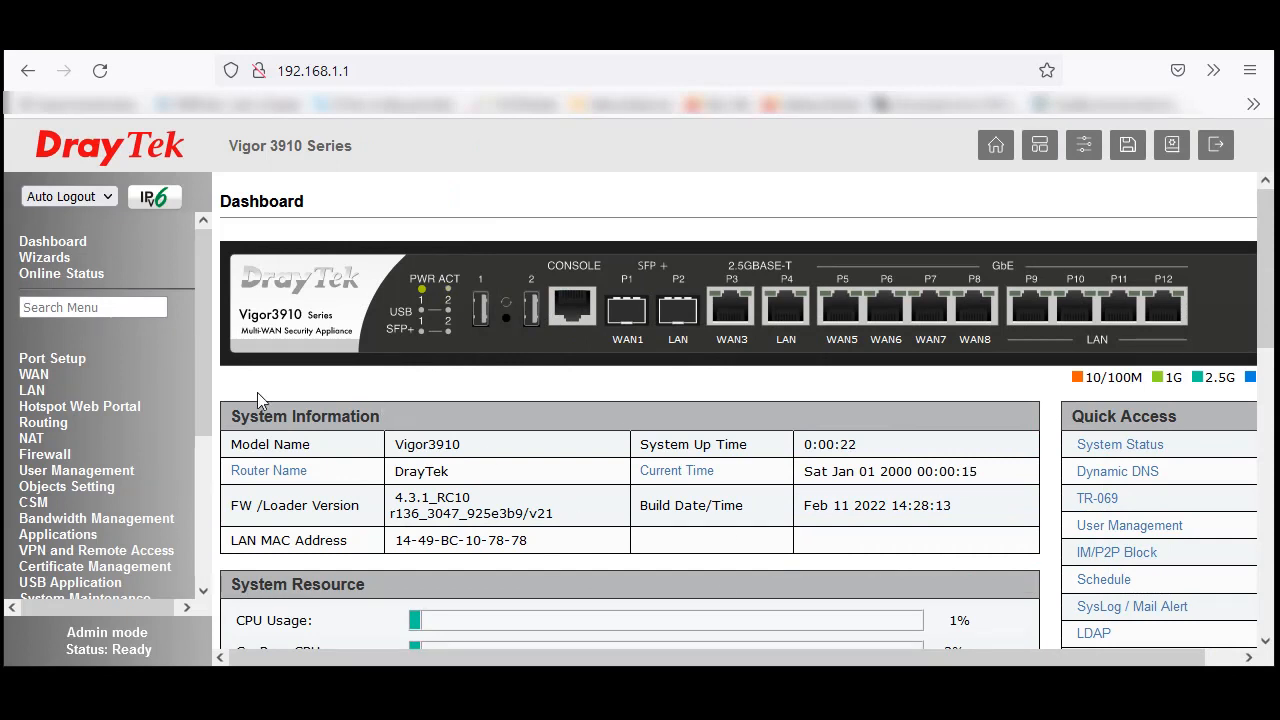
scroll(down, 3)
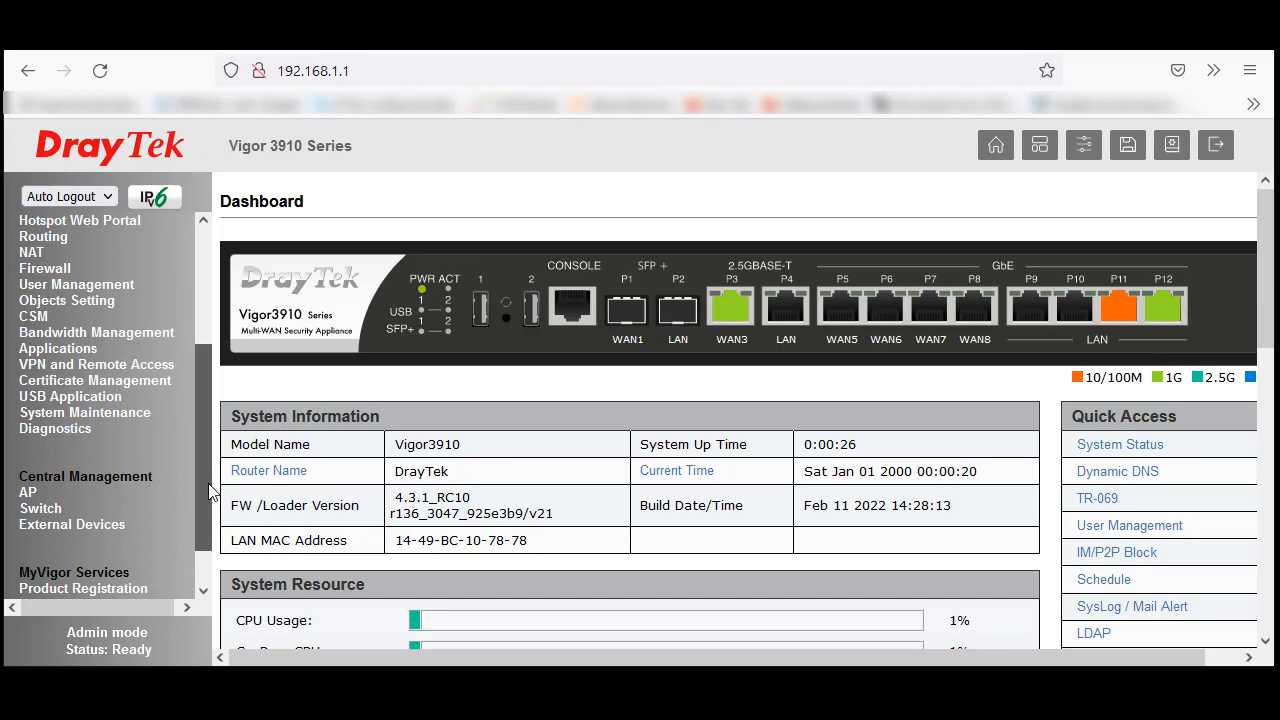
mouse_move(212, 312)
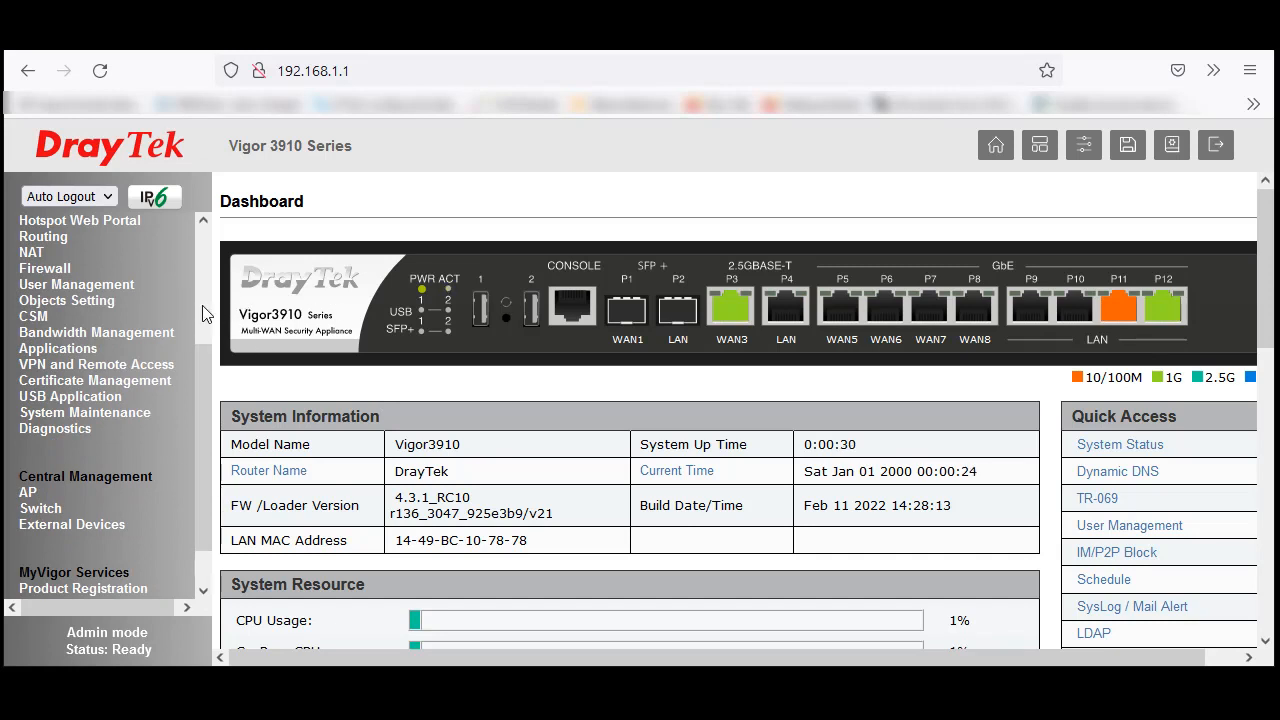
mouse_move(508, 336)
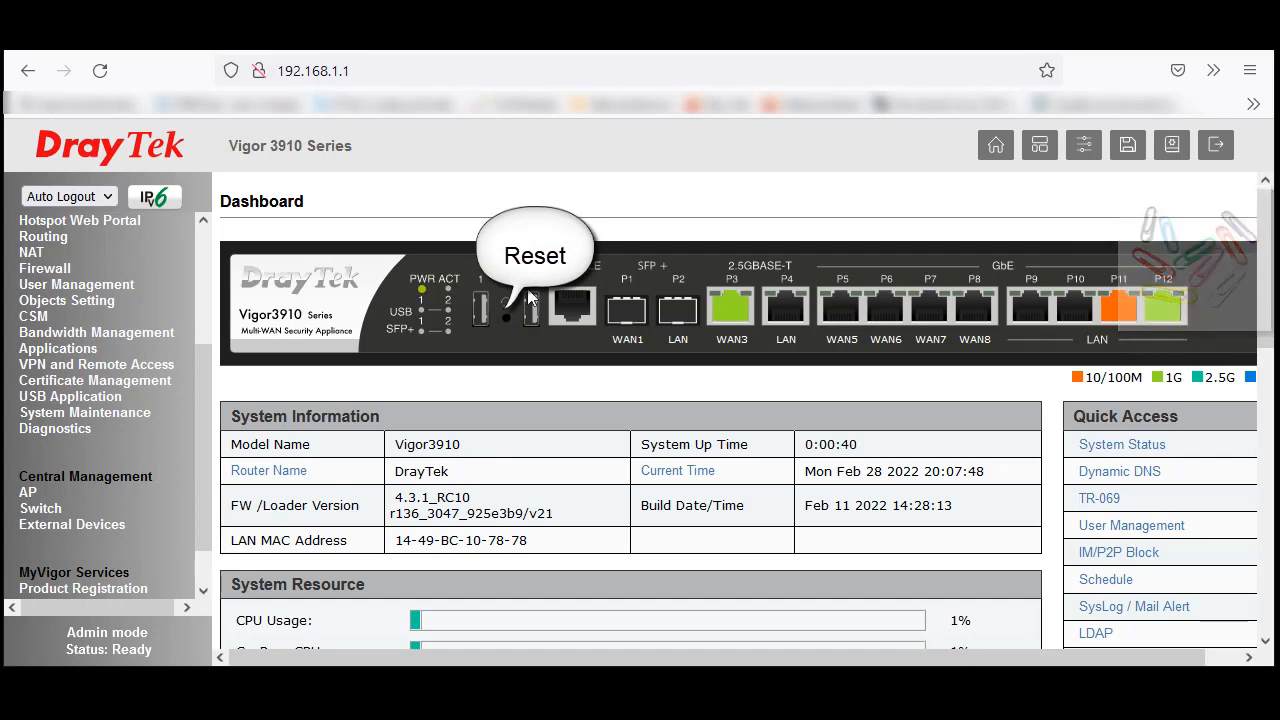
mouse_move(520, 356)
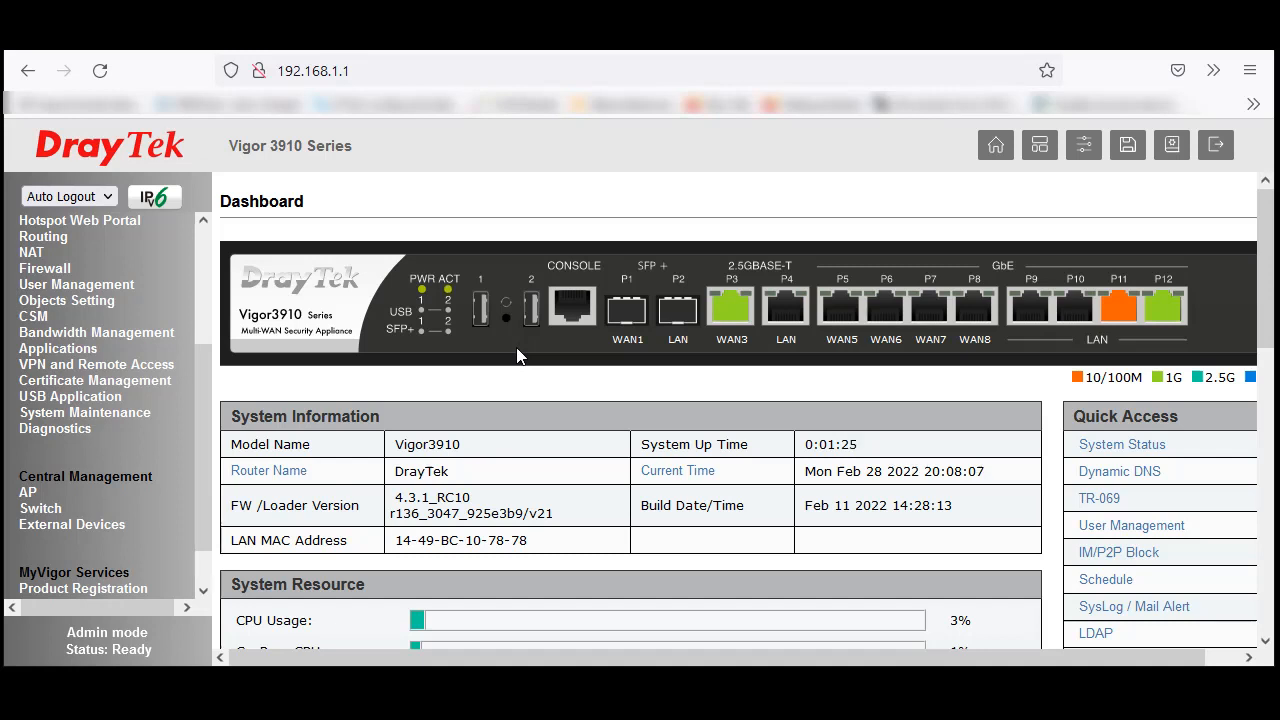
mouse_move(504, 344)
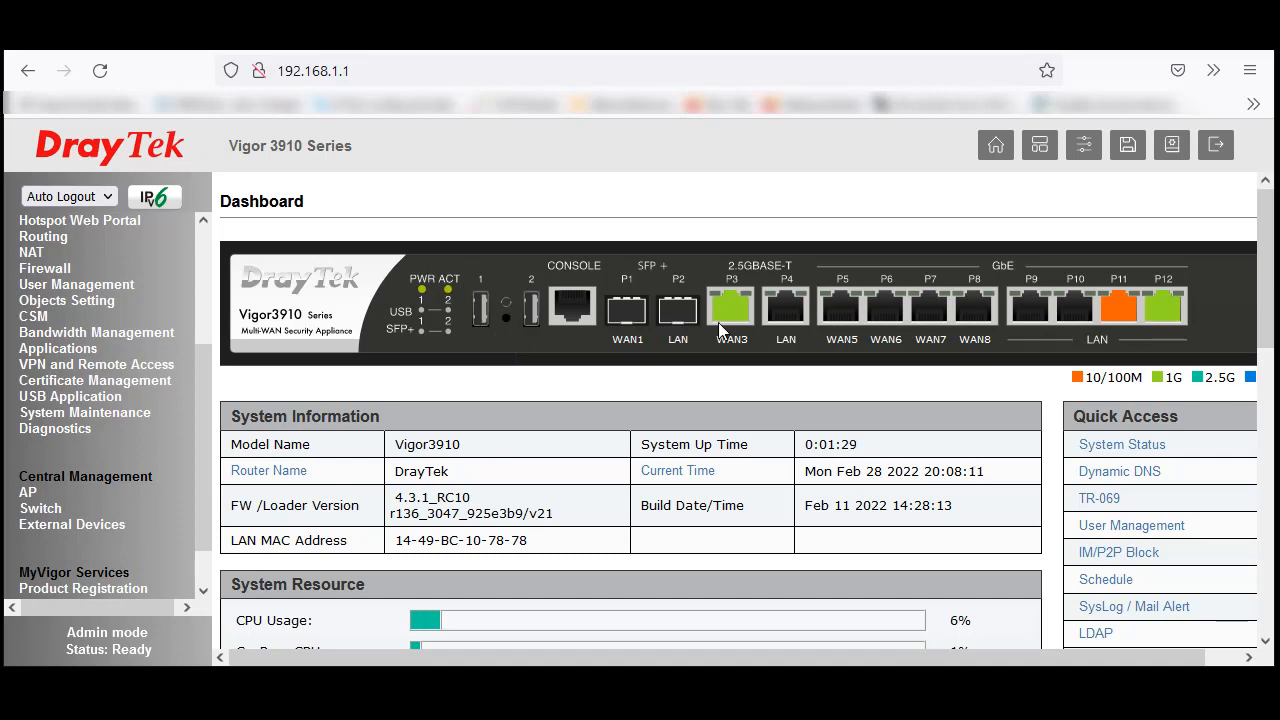
mouse_move(704, 328)
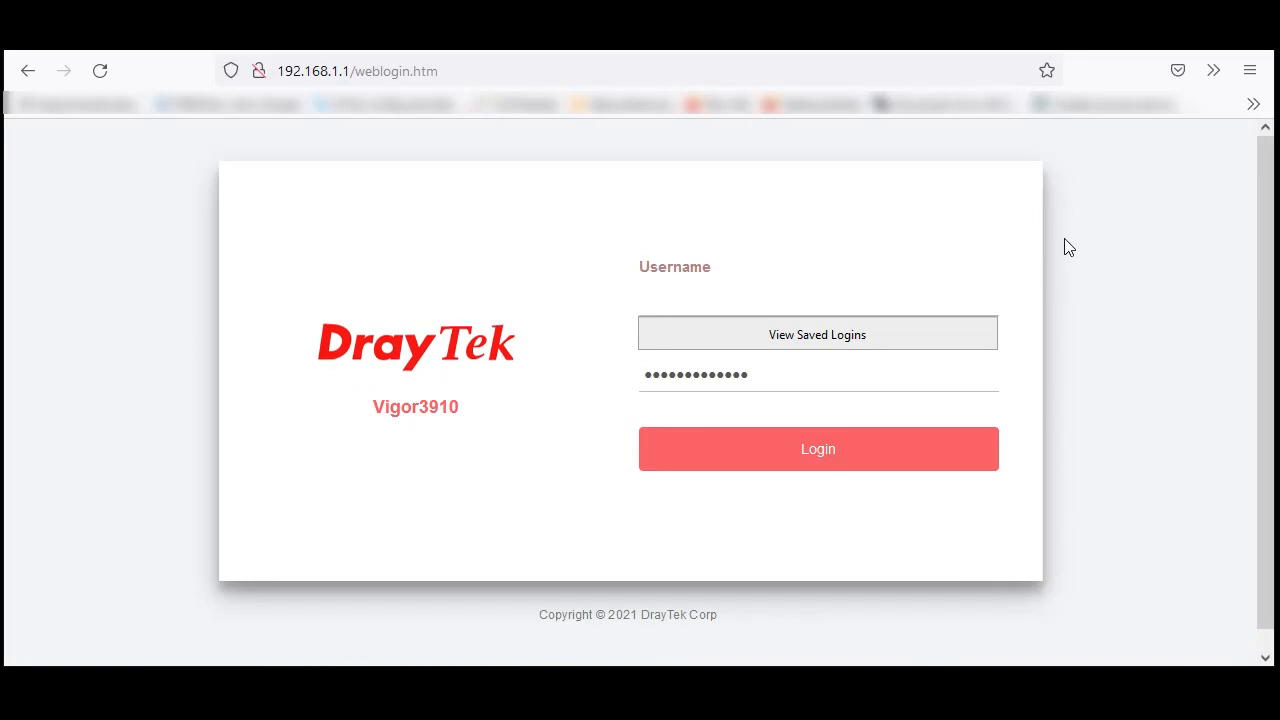
mouse_move(1090, 244)
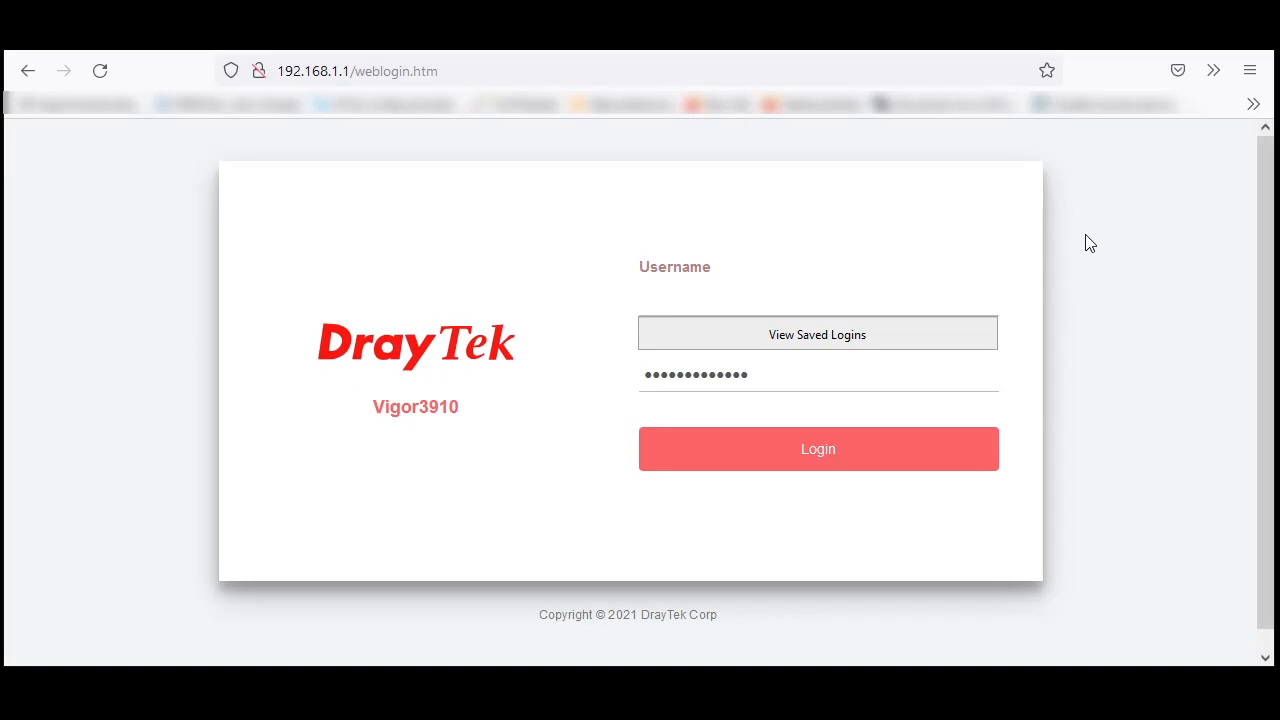